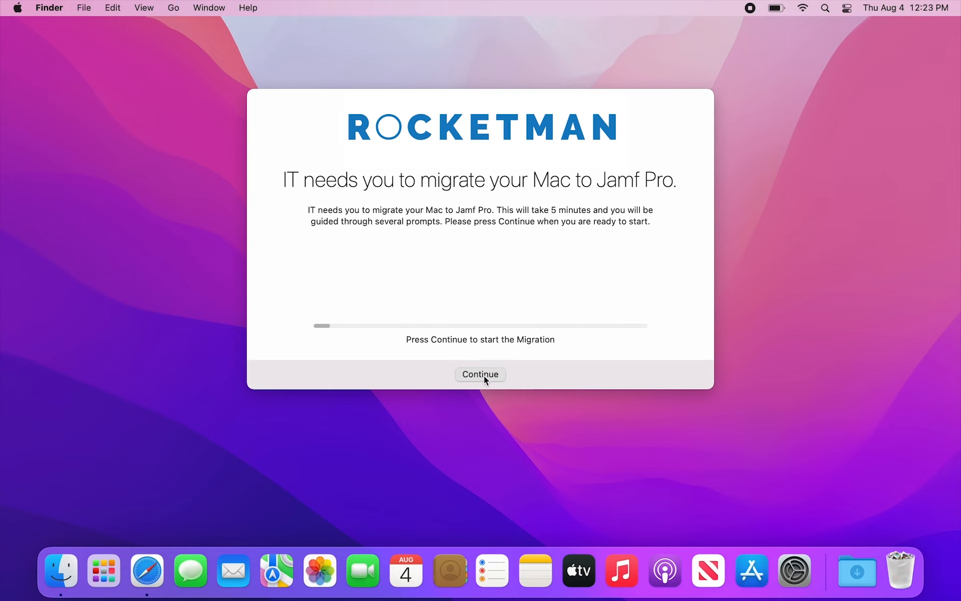
# Begin the Jamf Pro migration from the Rocketman welcome window and reach the Jamf enrollment page in Safari
pyautogui.click(480, 373)
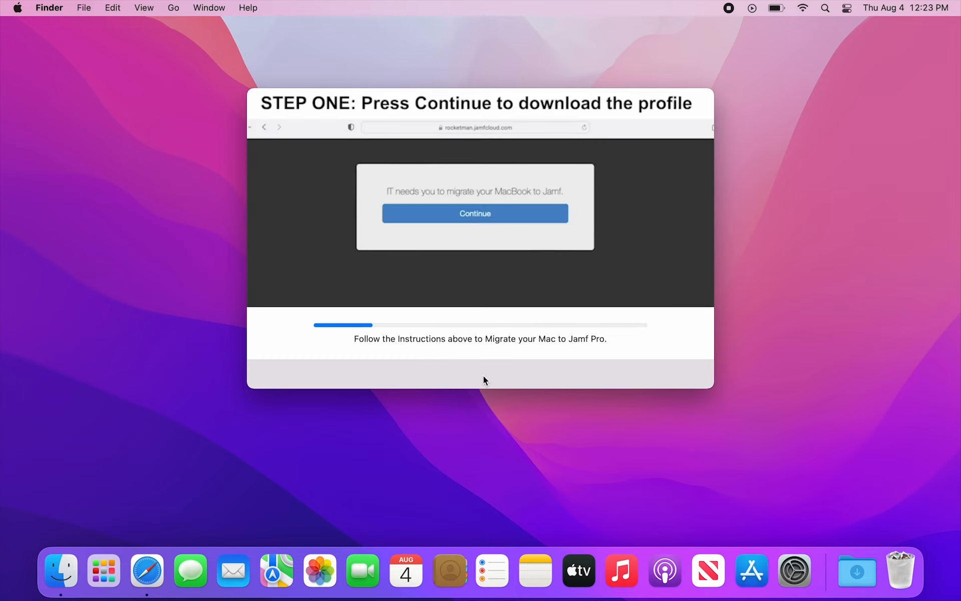
pyautogui.moveTo(475, 213)
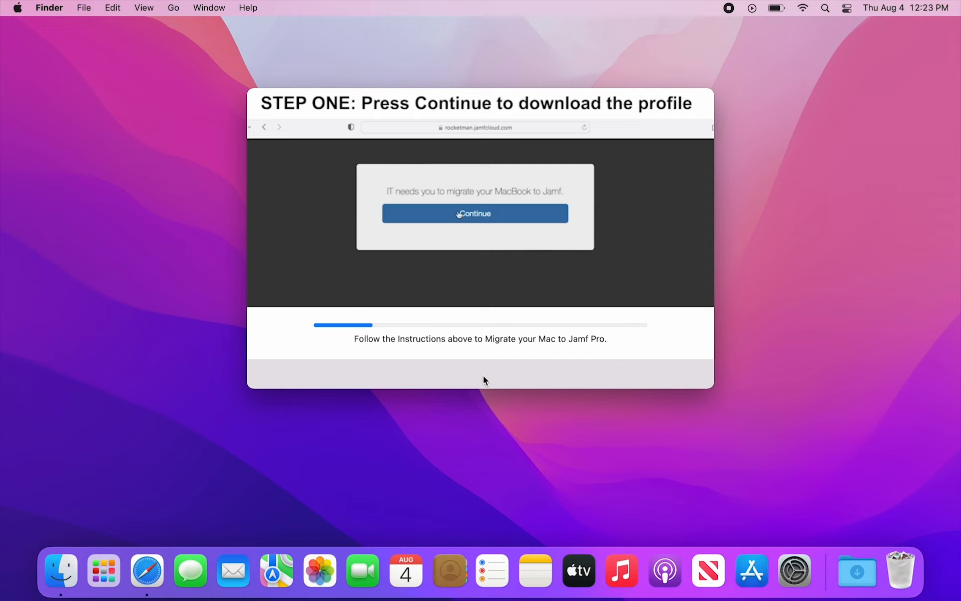
pyautogui.click(473, 212)
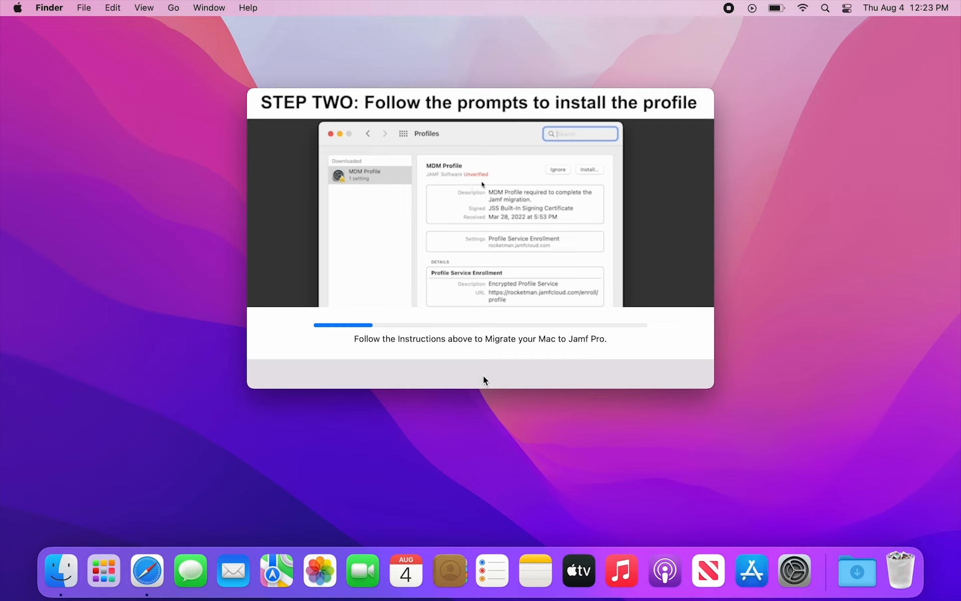
pyautogui.click(588, 169)
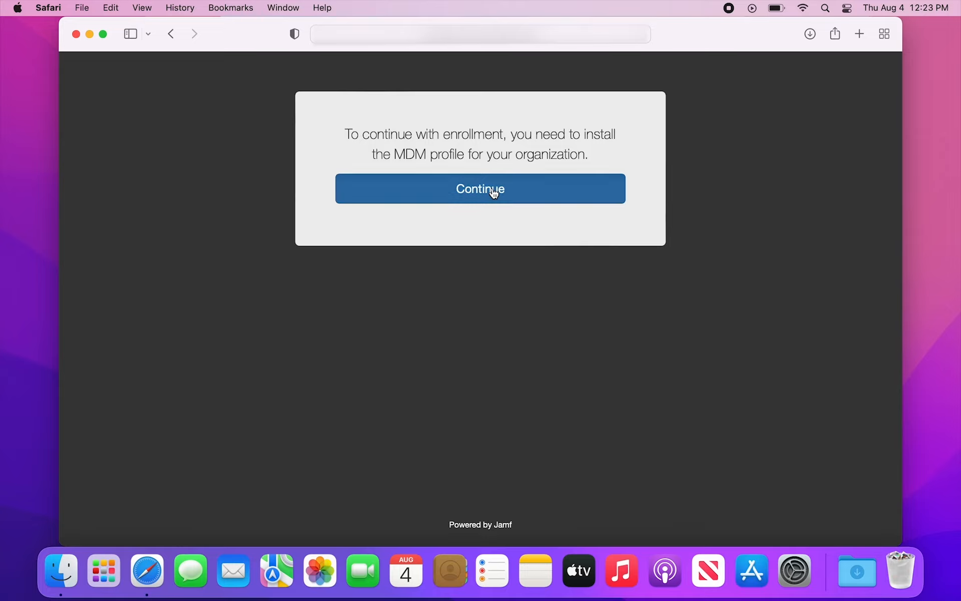
# Continue on the Jamf enrollment page and allow Safari to download the MDM profile
pyautogui.click(480, 189)
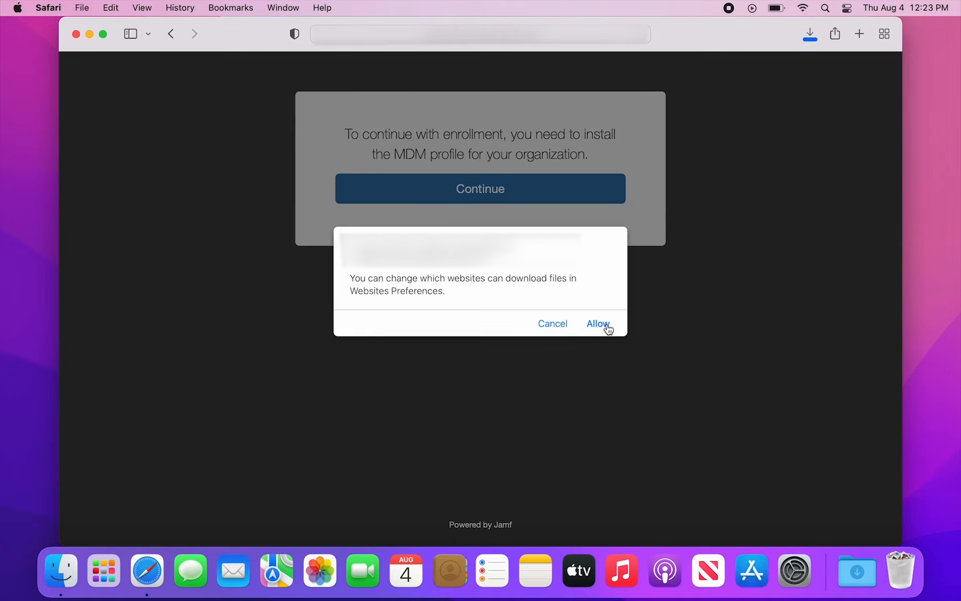
pyautogui.click(598, 324)
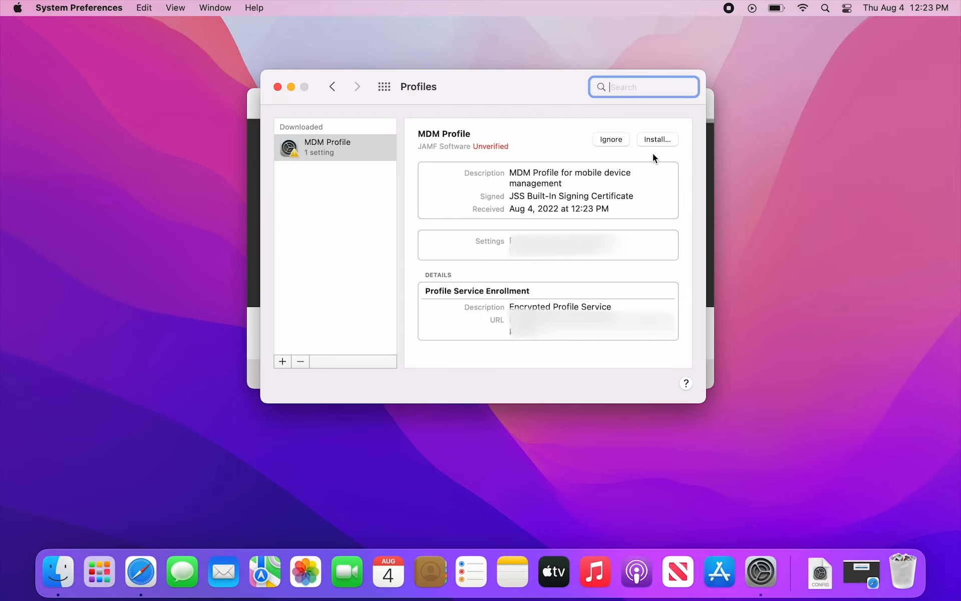
# Install the downloaded MDM Profile in Profiles, trust its administrator, and enroll the Mac in remote management
pyautogui.click(657, 140)
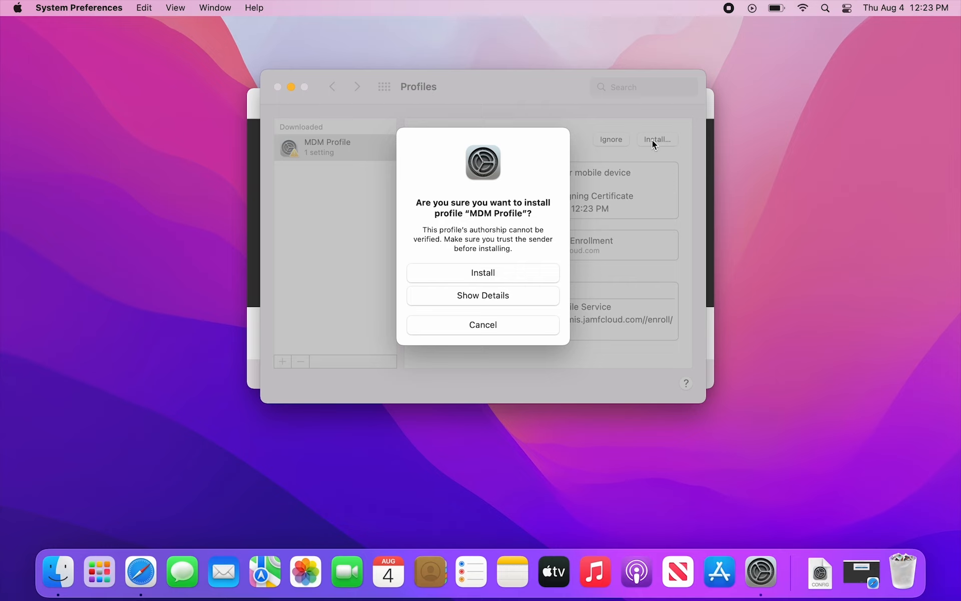
pyautogui.click(483, 273)
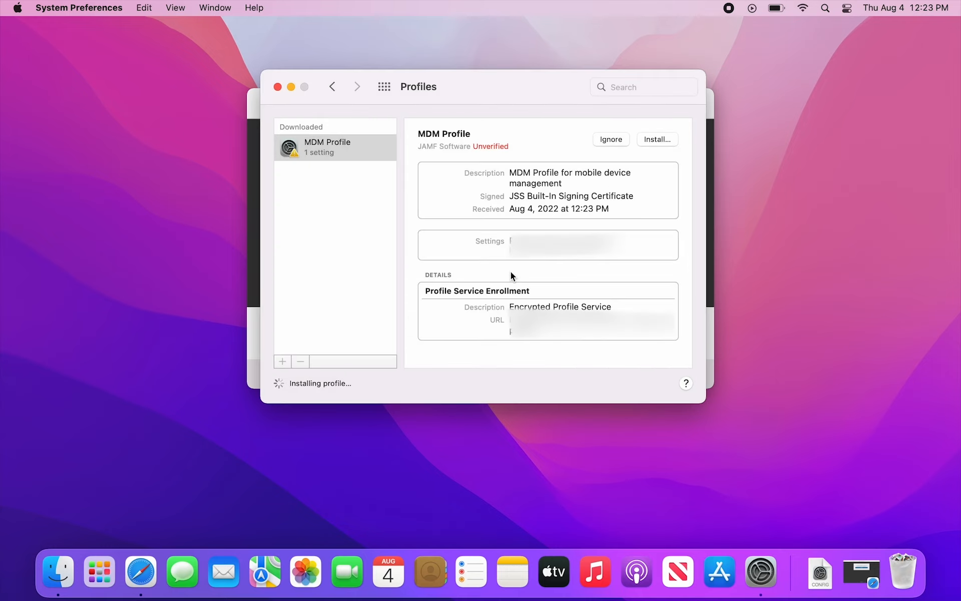
pyautogui.click(657, 139)
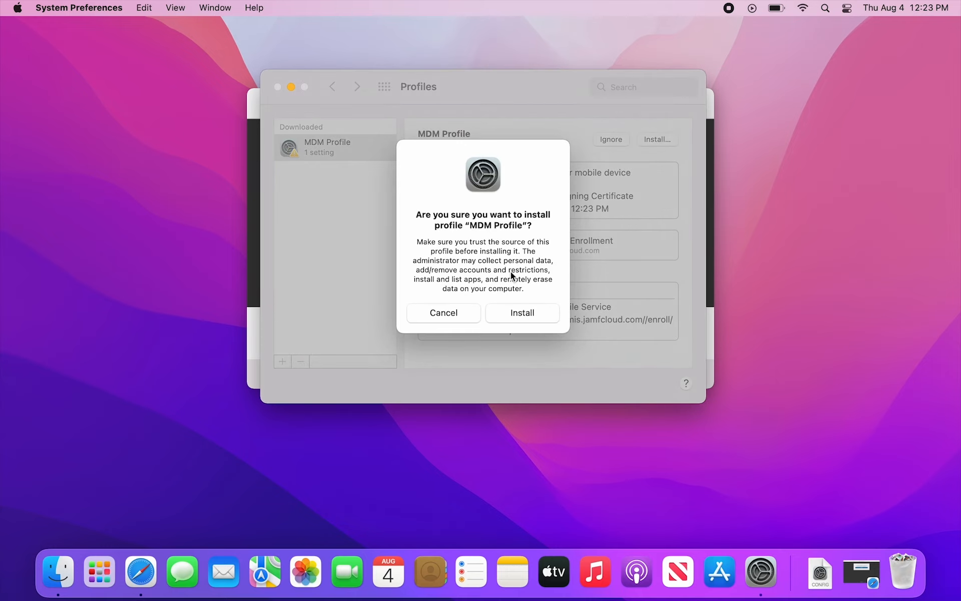
pyautogui.click(521, 312)
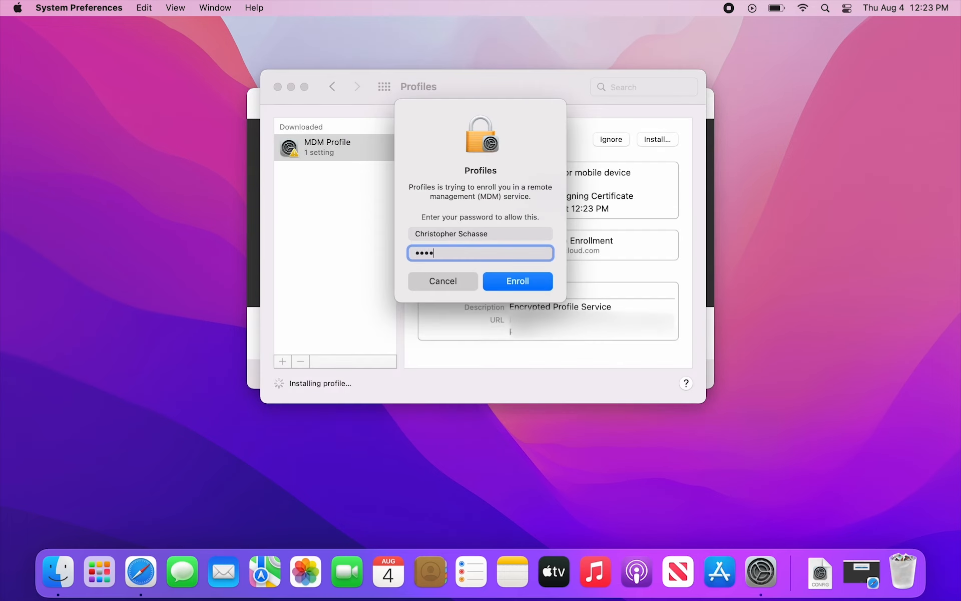
pyautogui.click(517, 280)
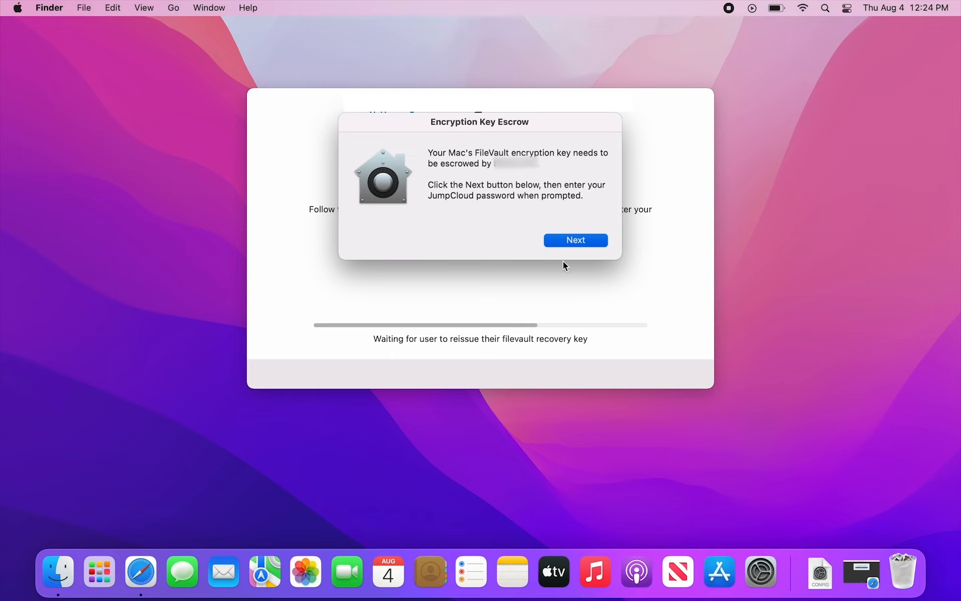
# Proceed through Encryption Key Escrow and submit the JumpCloud password to escrow the FileVault key
pyautogui.click(575, 239)
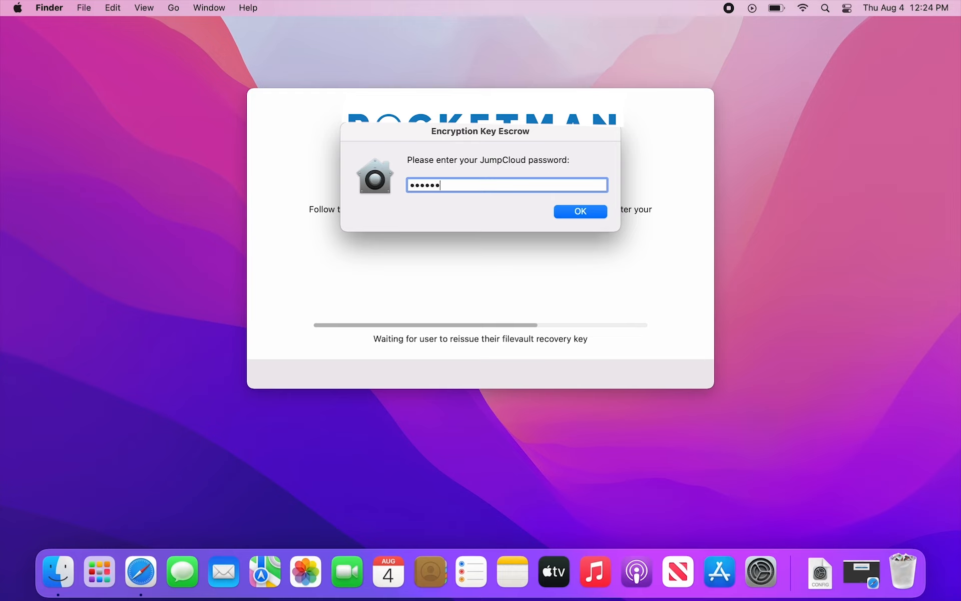
pyautogui.click(579, 211)
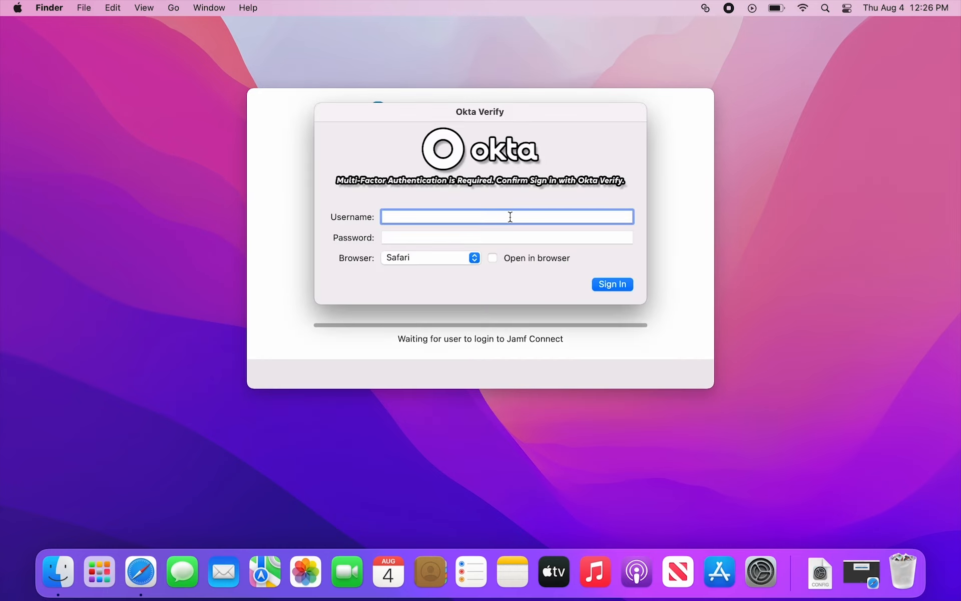
# Sign in to Okta Verify, sync the local and network passwords, and quit the enrollment complete dialog
pyautogui.click(611, 284)
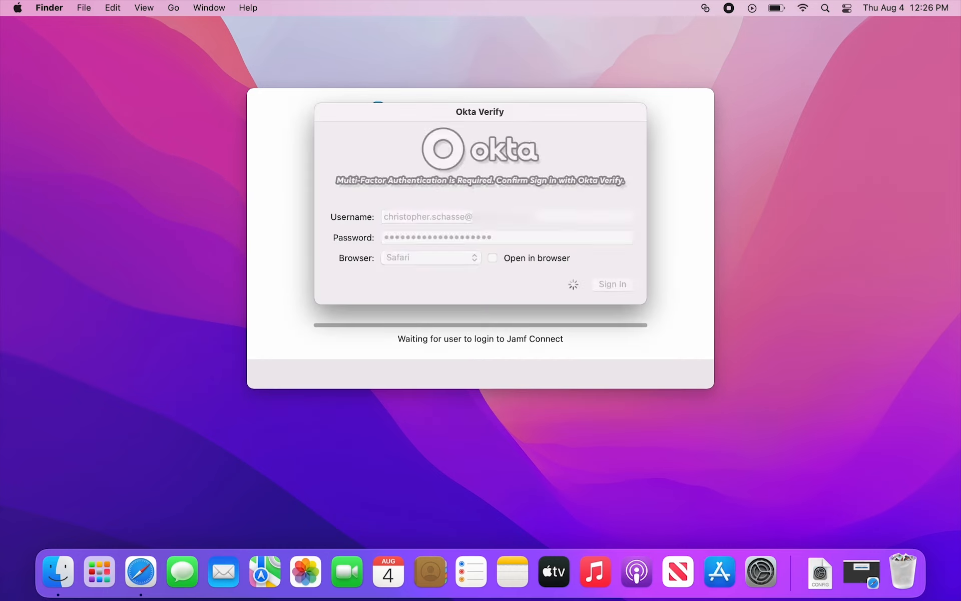
pyautogui.click(611, 283)
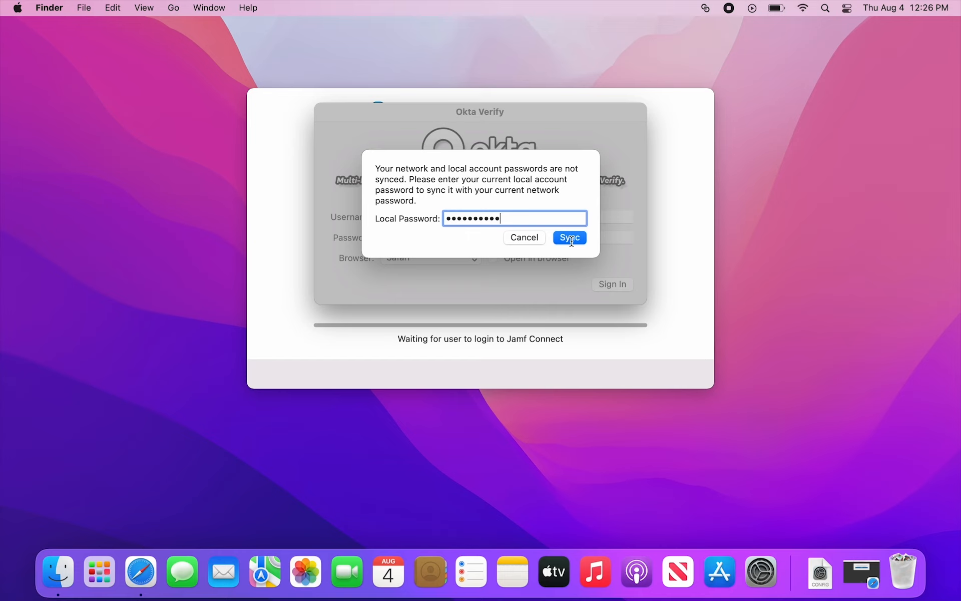
pyautogui.click(569, 237)
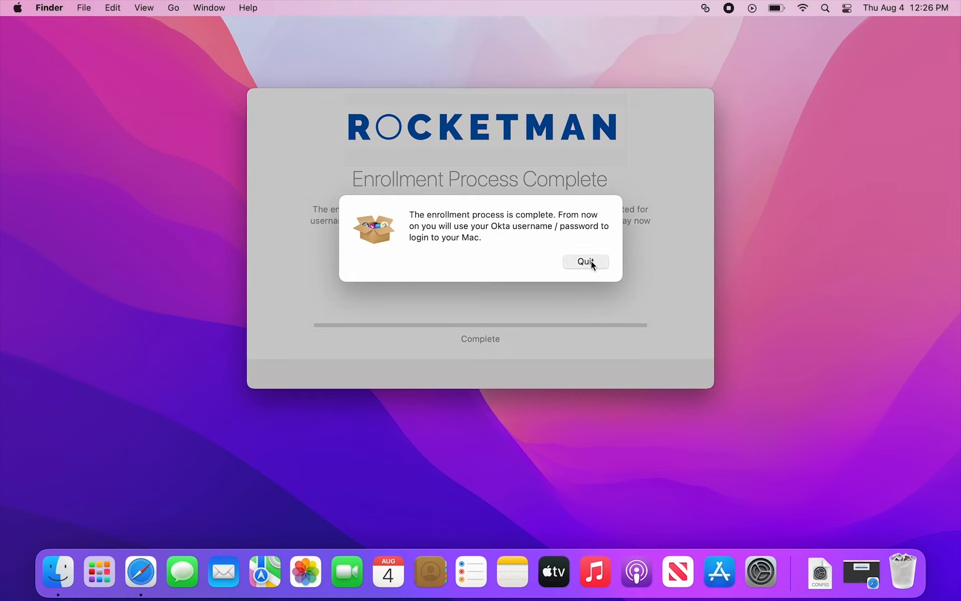
pyautogui.click(584, 262)
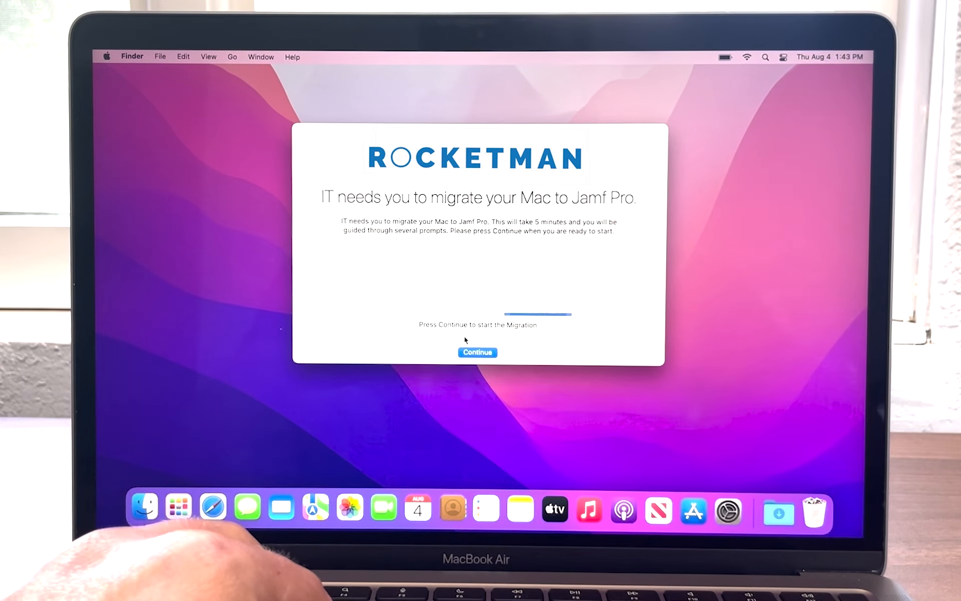
# Continue in Rocketman to launch a new migration run showing the Device Enrollment steps
pyautogui.click(478, 351)
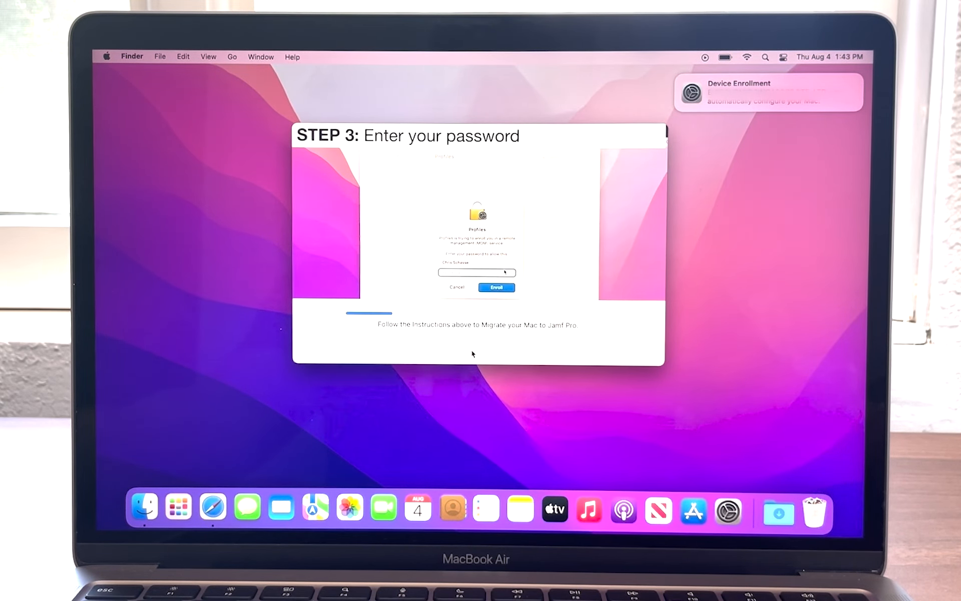
pyautogui.click(496, 288)
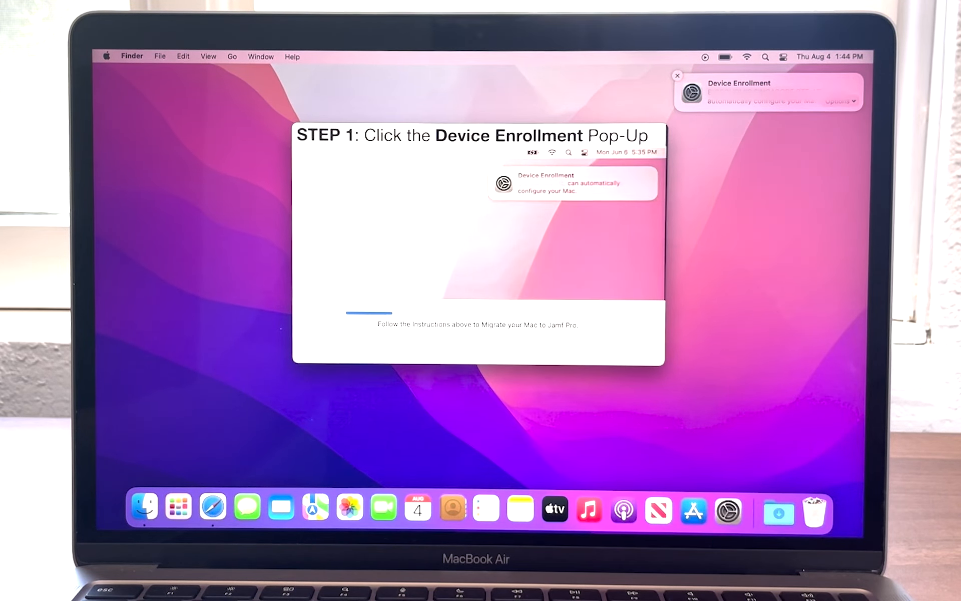
# Allow Device Enrollment from its notification and enroll in remote management with the account password
pyautogui.click(766, 92)
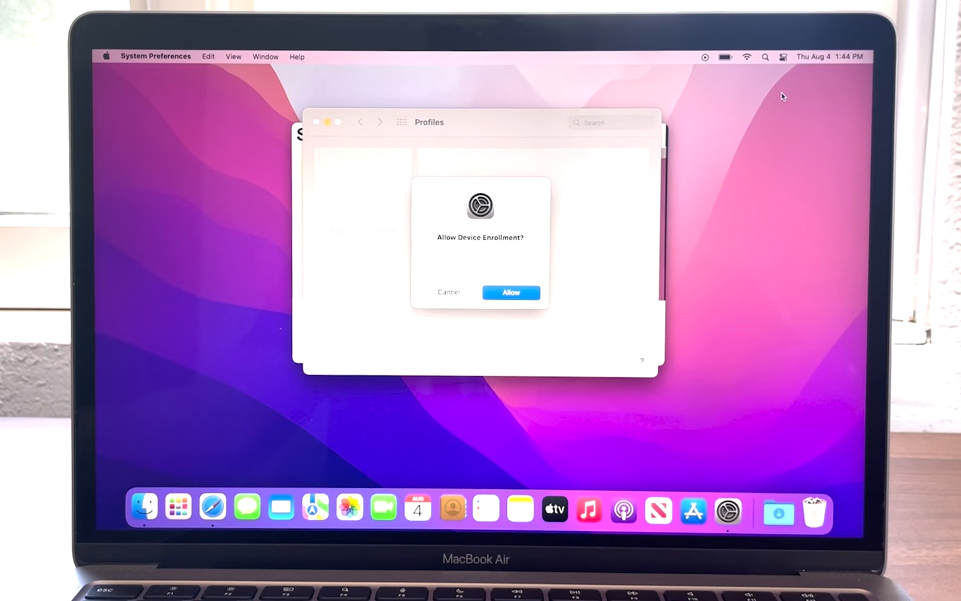
pyautogui.click(511, 292)
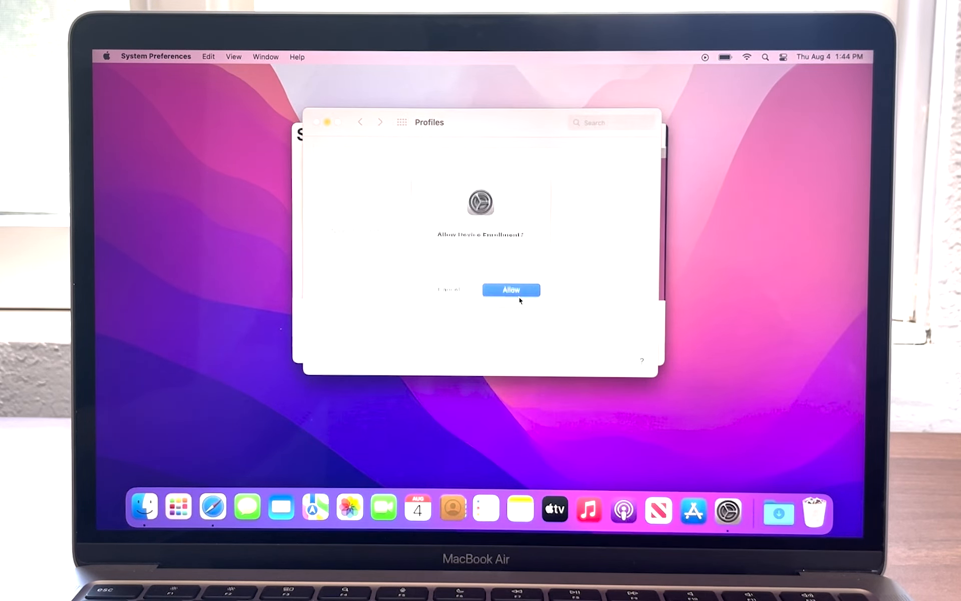
pyautogui.click(511, 289)
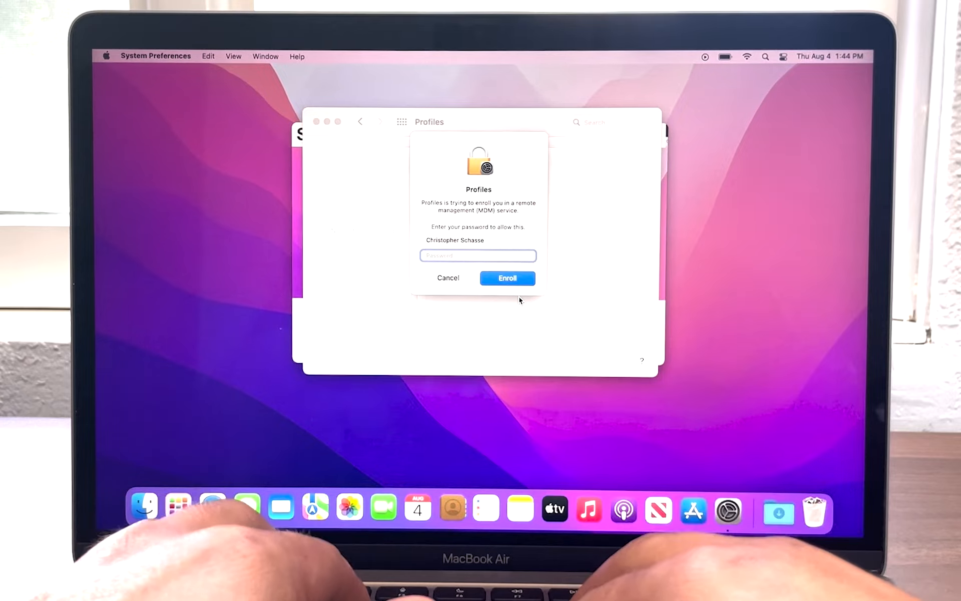
pyautogui.write('password')
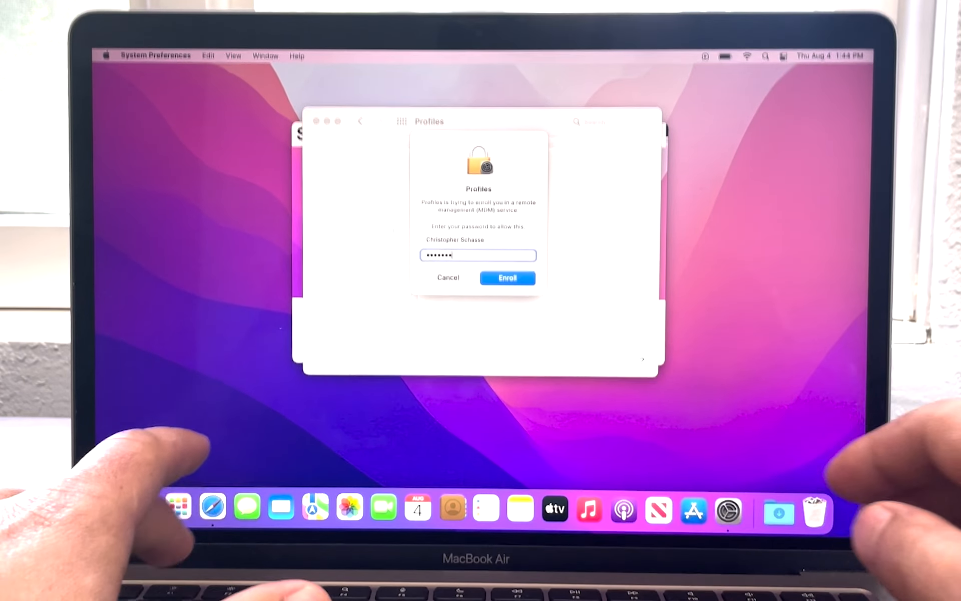
pyautogui.click(507, 278)
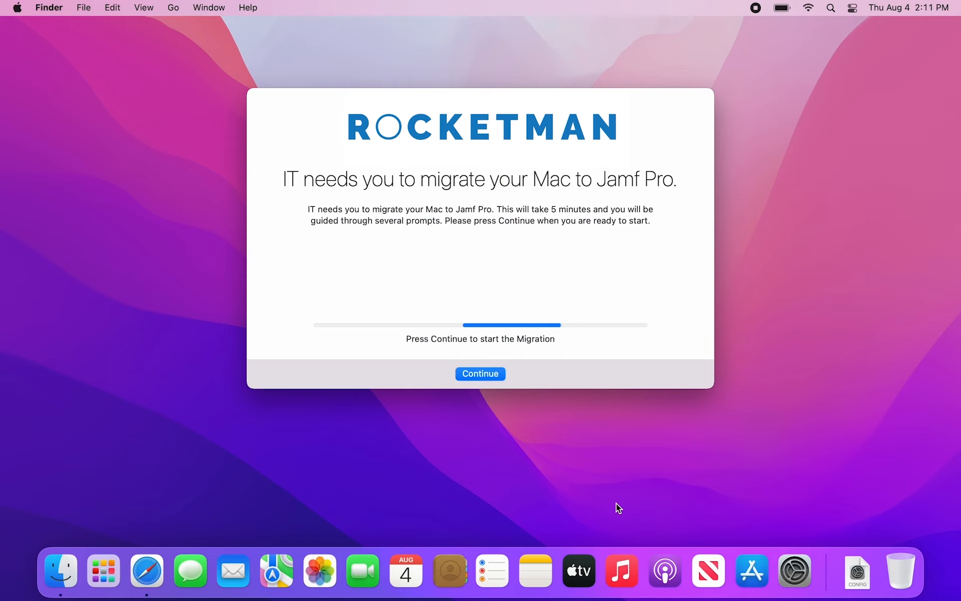
# Continue in Rocketman and submit Okta credentials in Okta Verify to log in to Jamf Connect
pyautogui.click(479, 373)
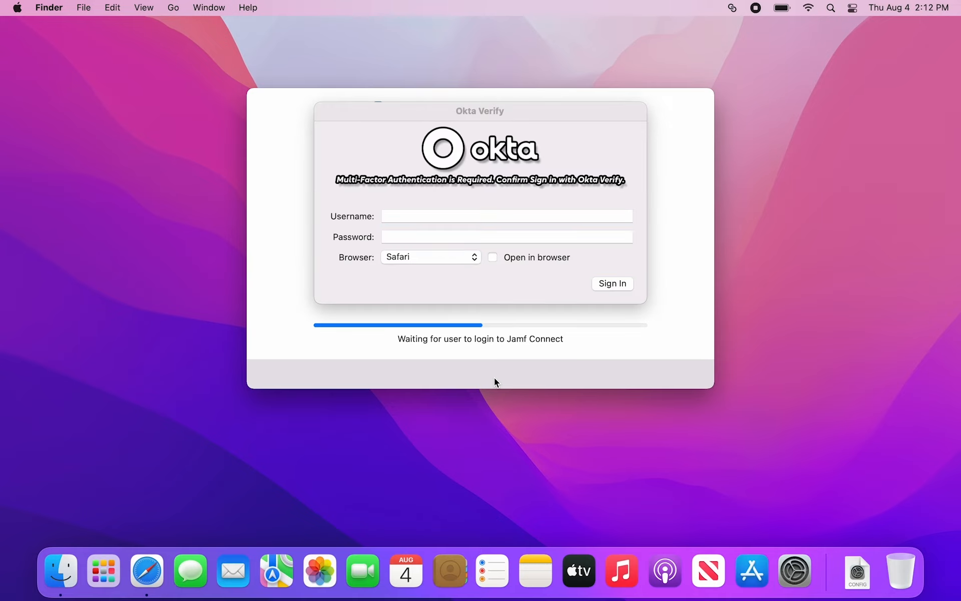
pyautogui.click(611, 283)
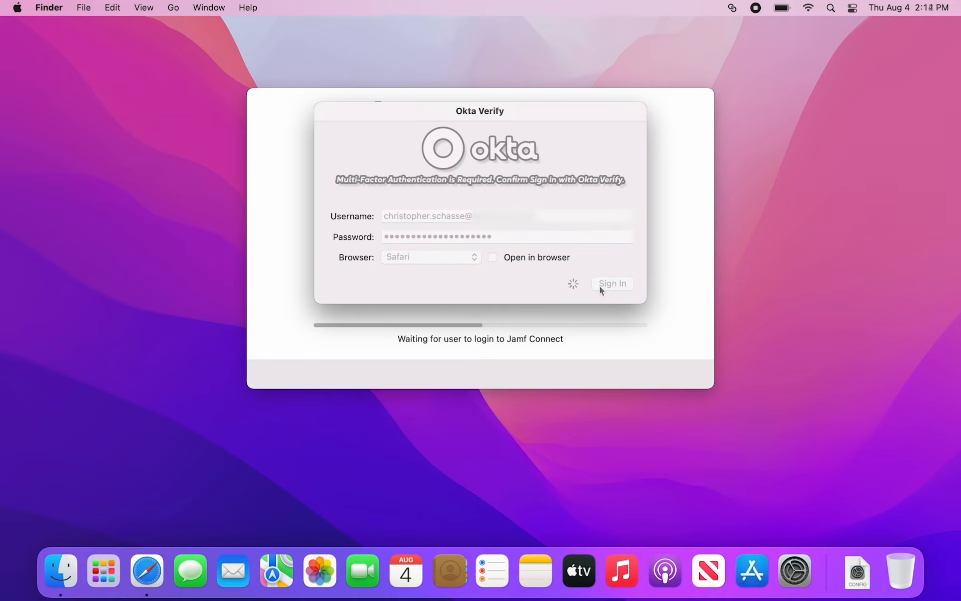